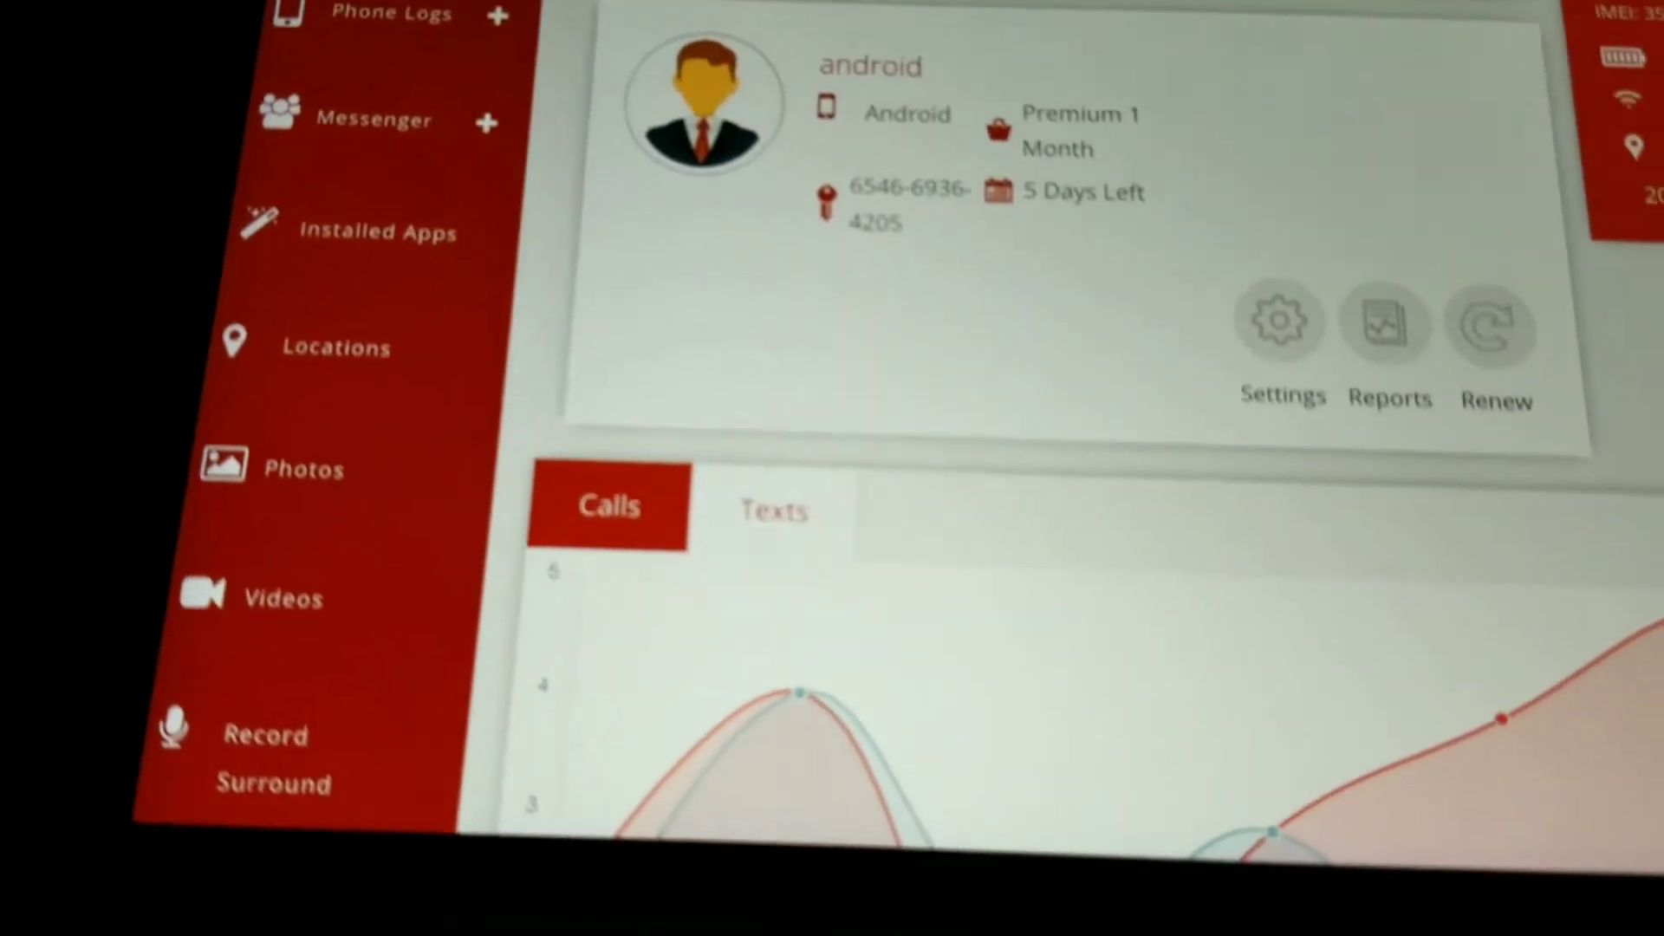
Scroll the XNSPY Dashboard to the device subscription card and Calls chart.
scroll("down", 3)
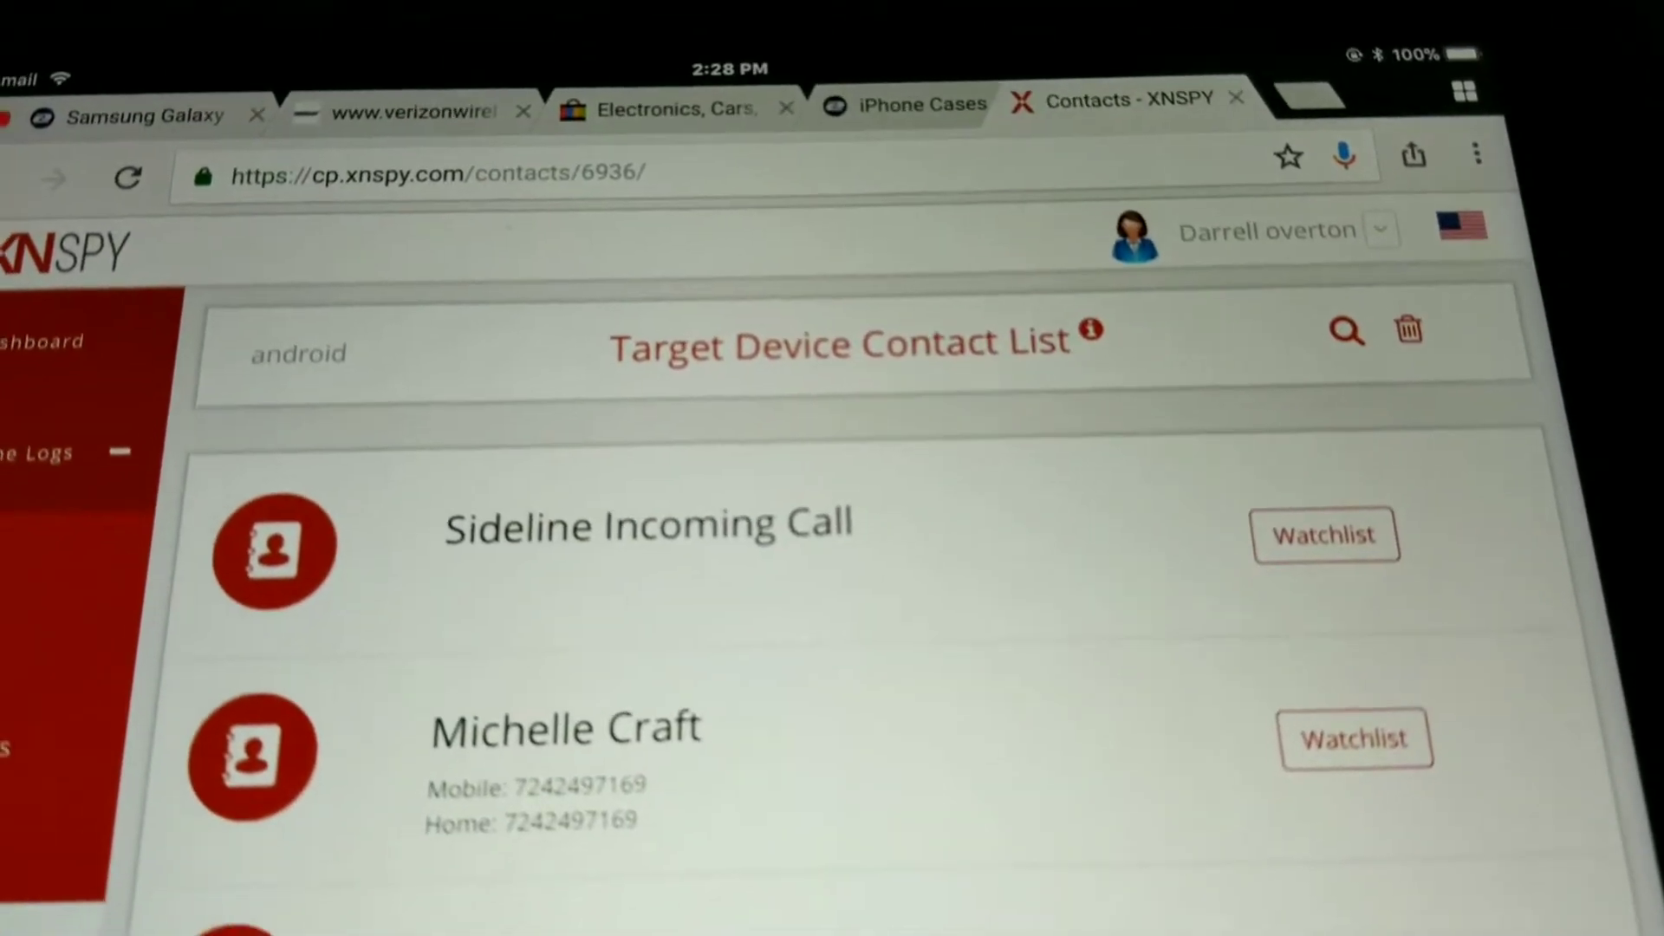
scroll("down", 3)
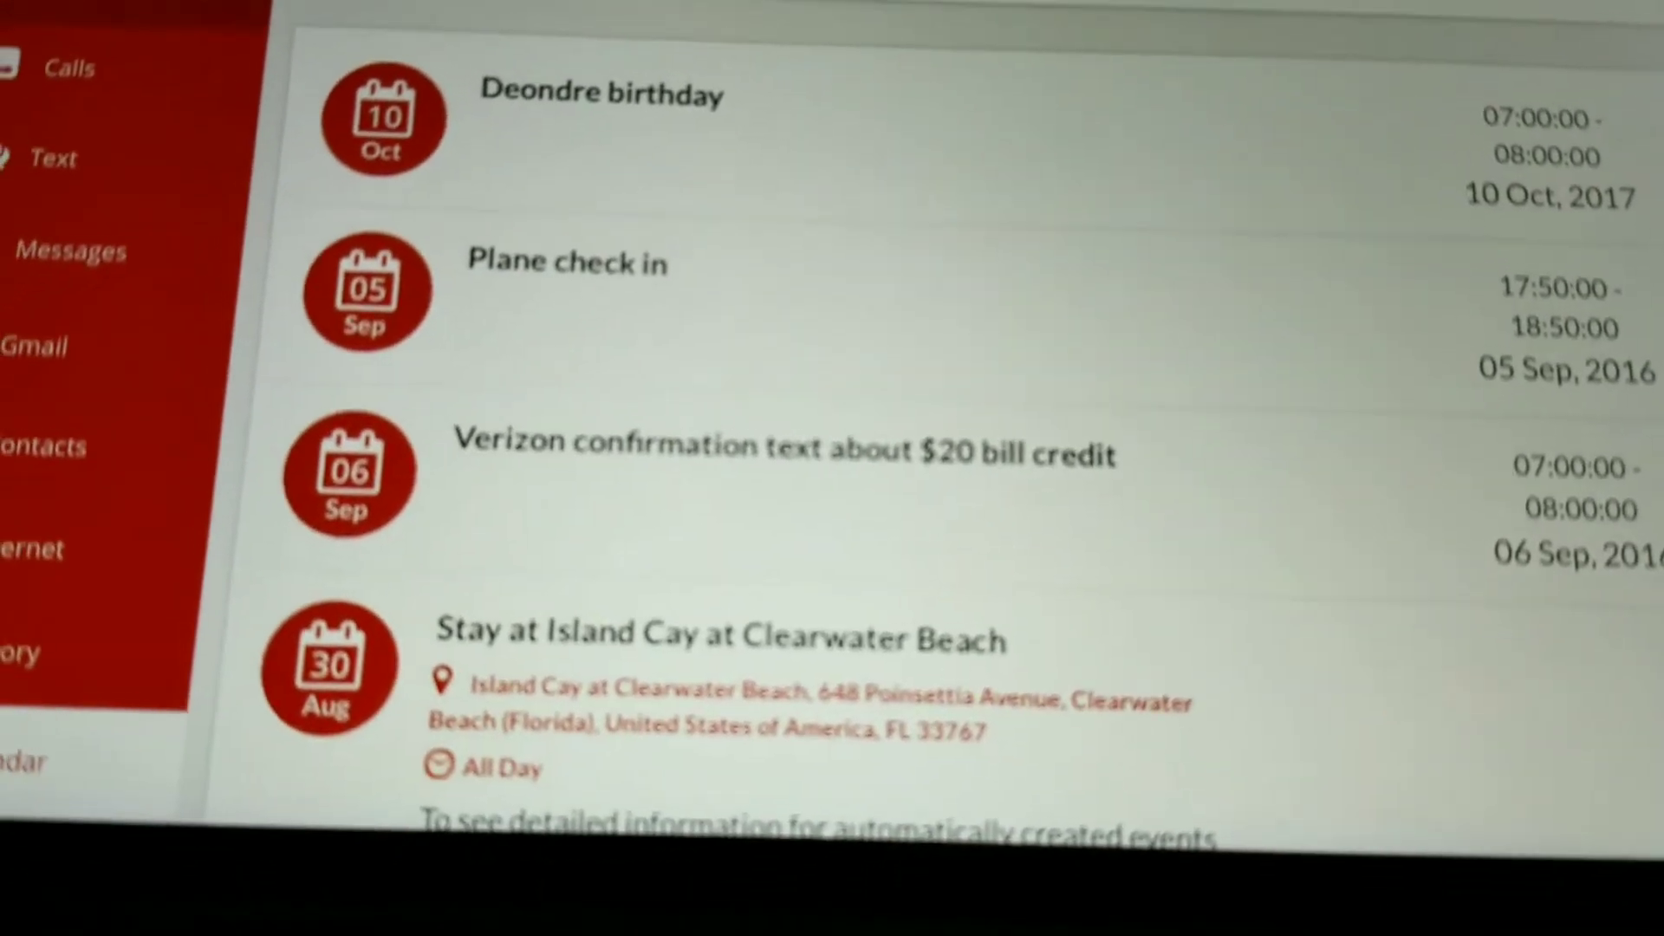
Scroll the calendar events from Plane check in down to FIRE SAFETY TRAINING.
scroll("down", 3)
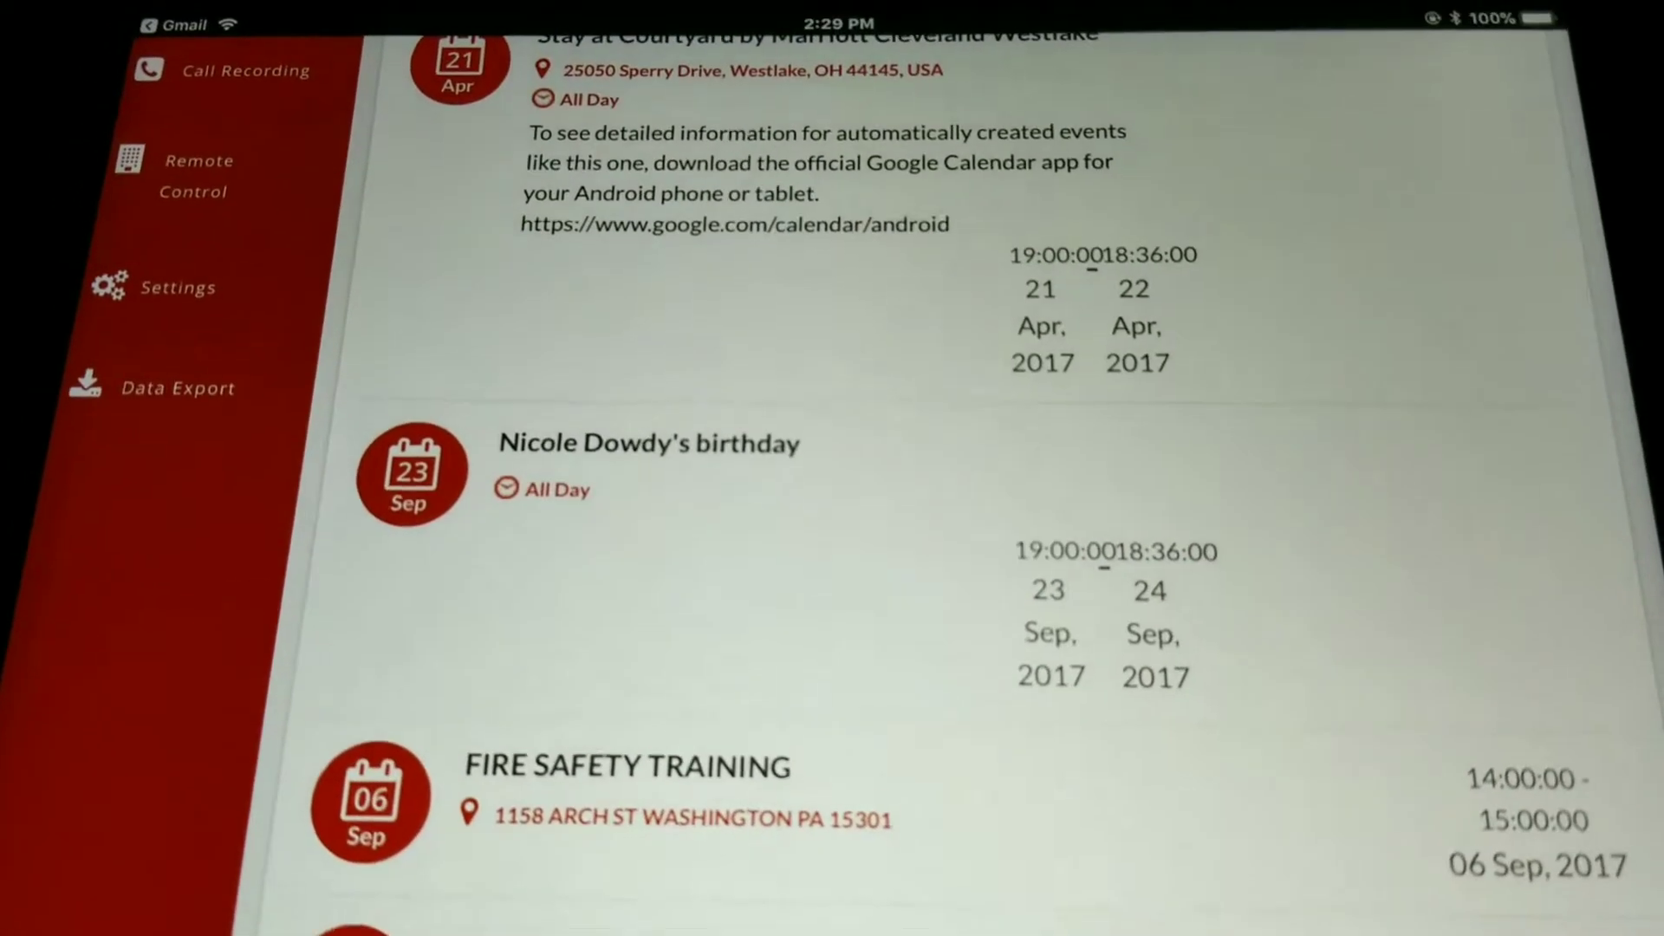
scroll("down", 3)
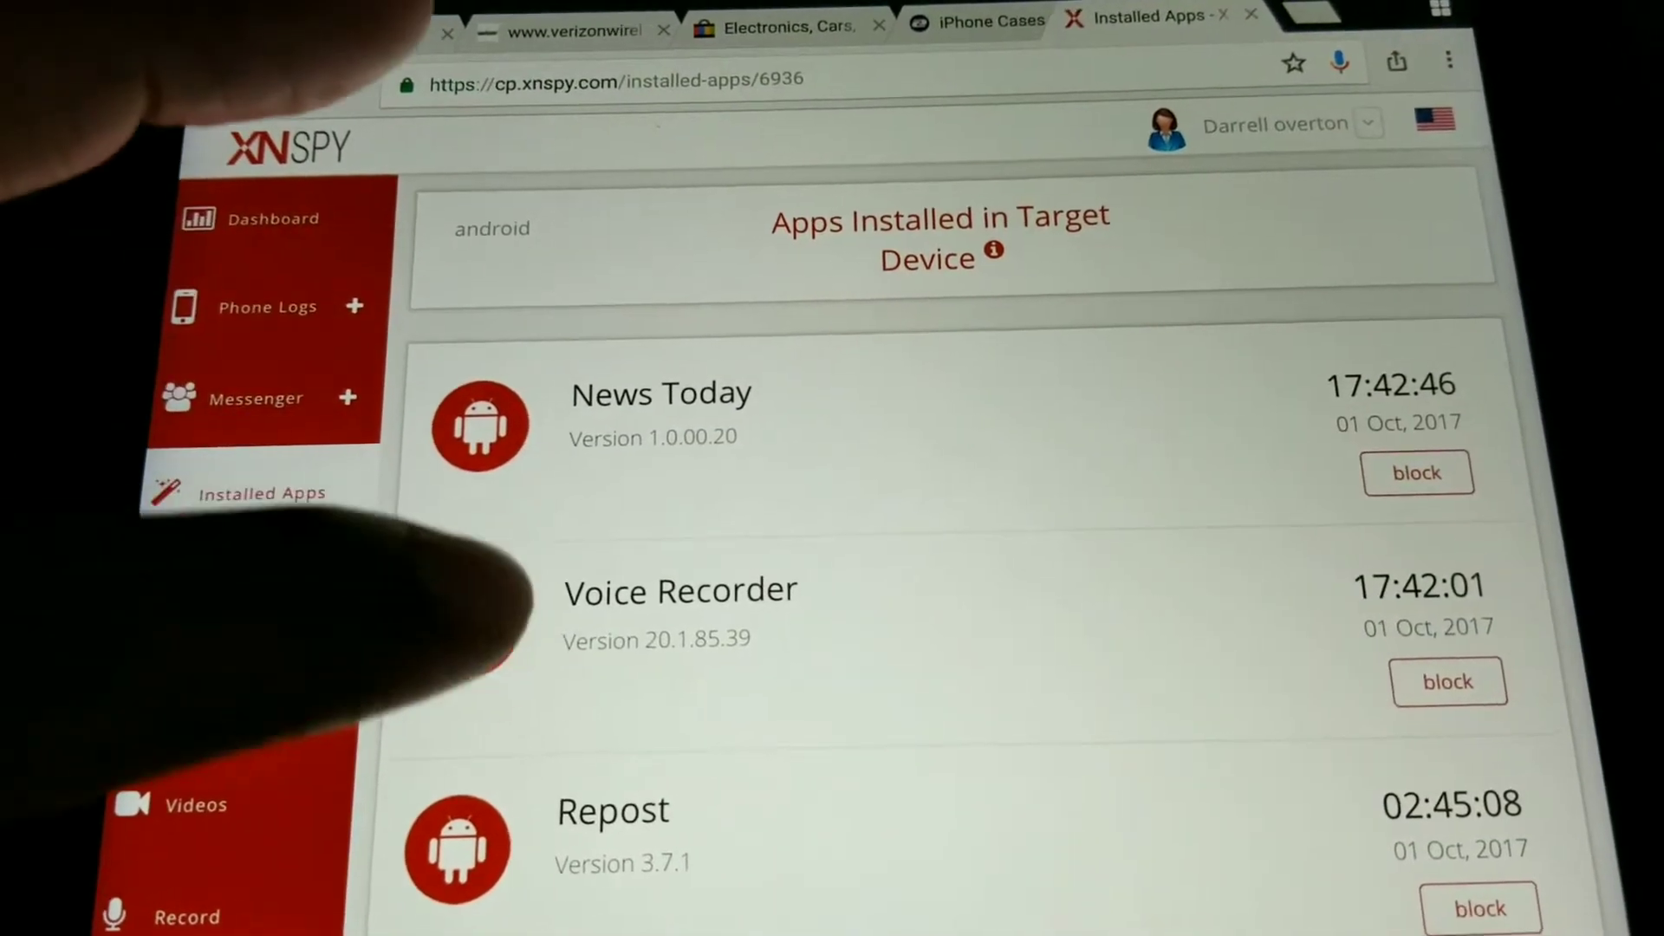
Scroll the installed apps list past News Today, Voice Recorder and Textgram.
scroll("down", 3)
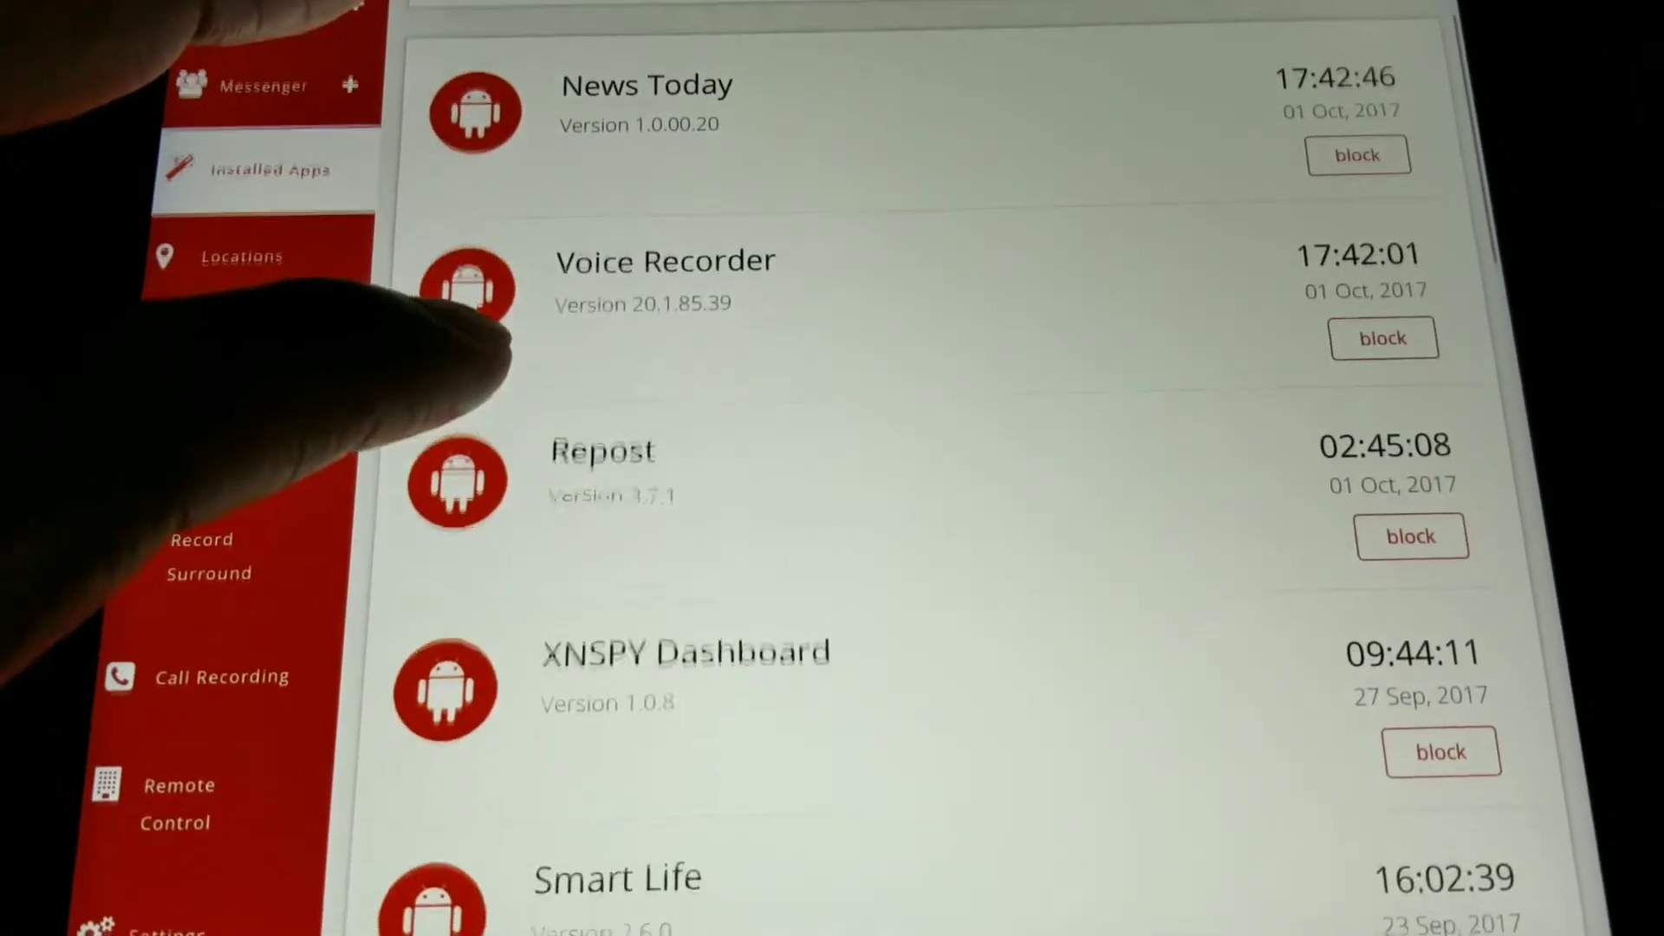
scroll("down", 3)
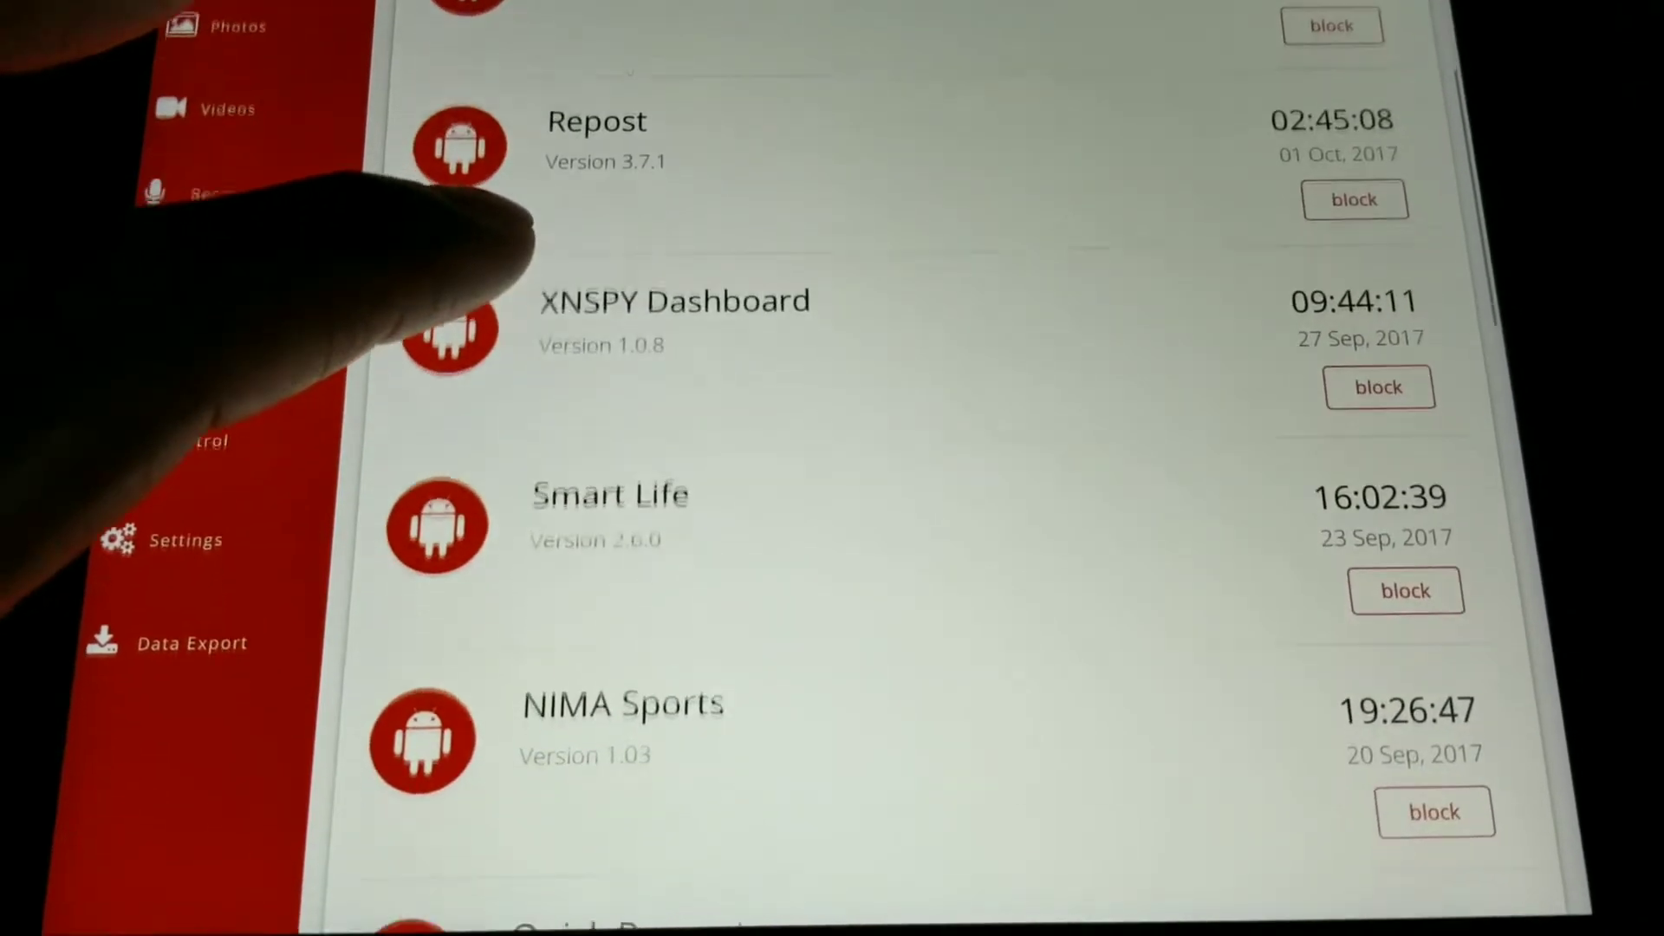
scroll("down", 3)
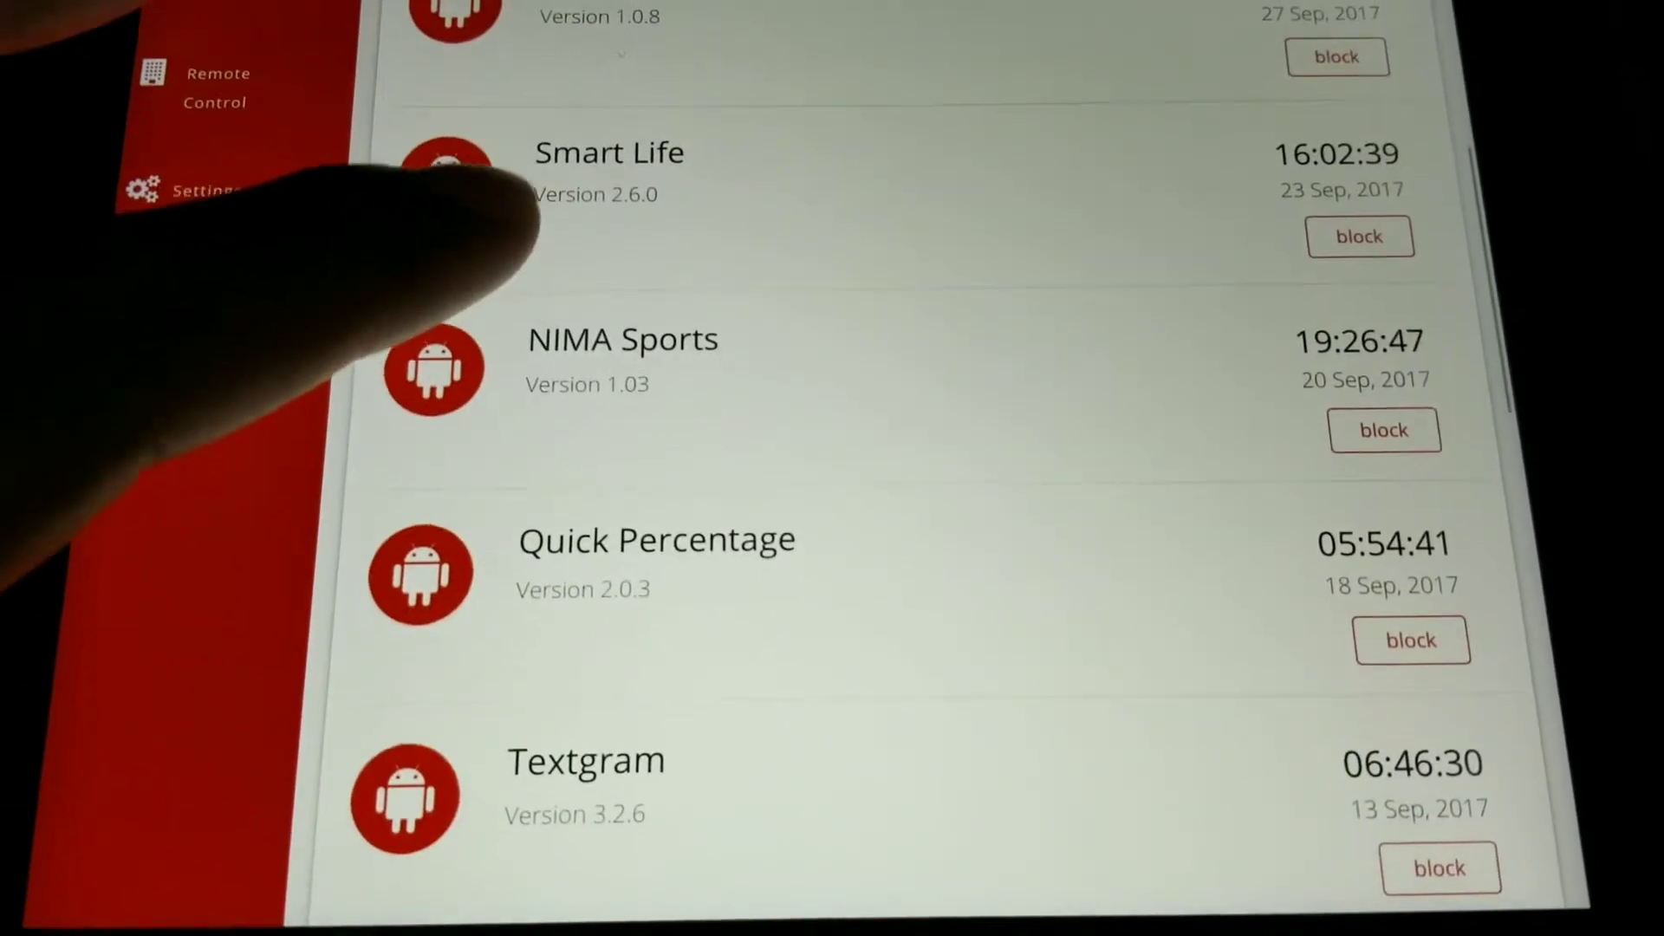
scroll("down", 3)
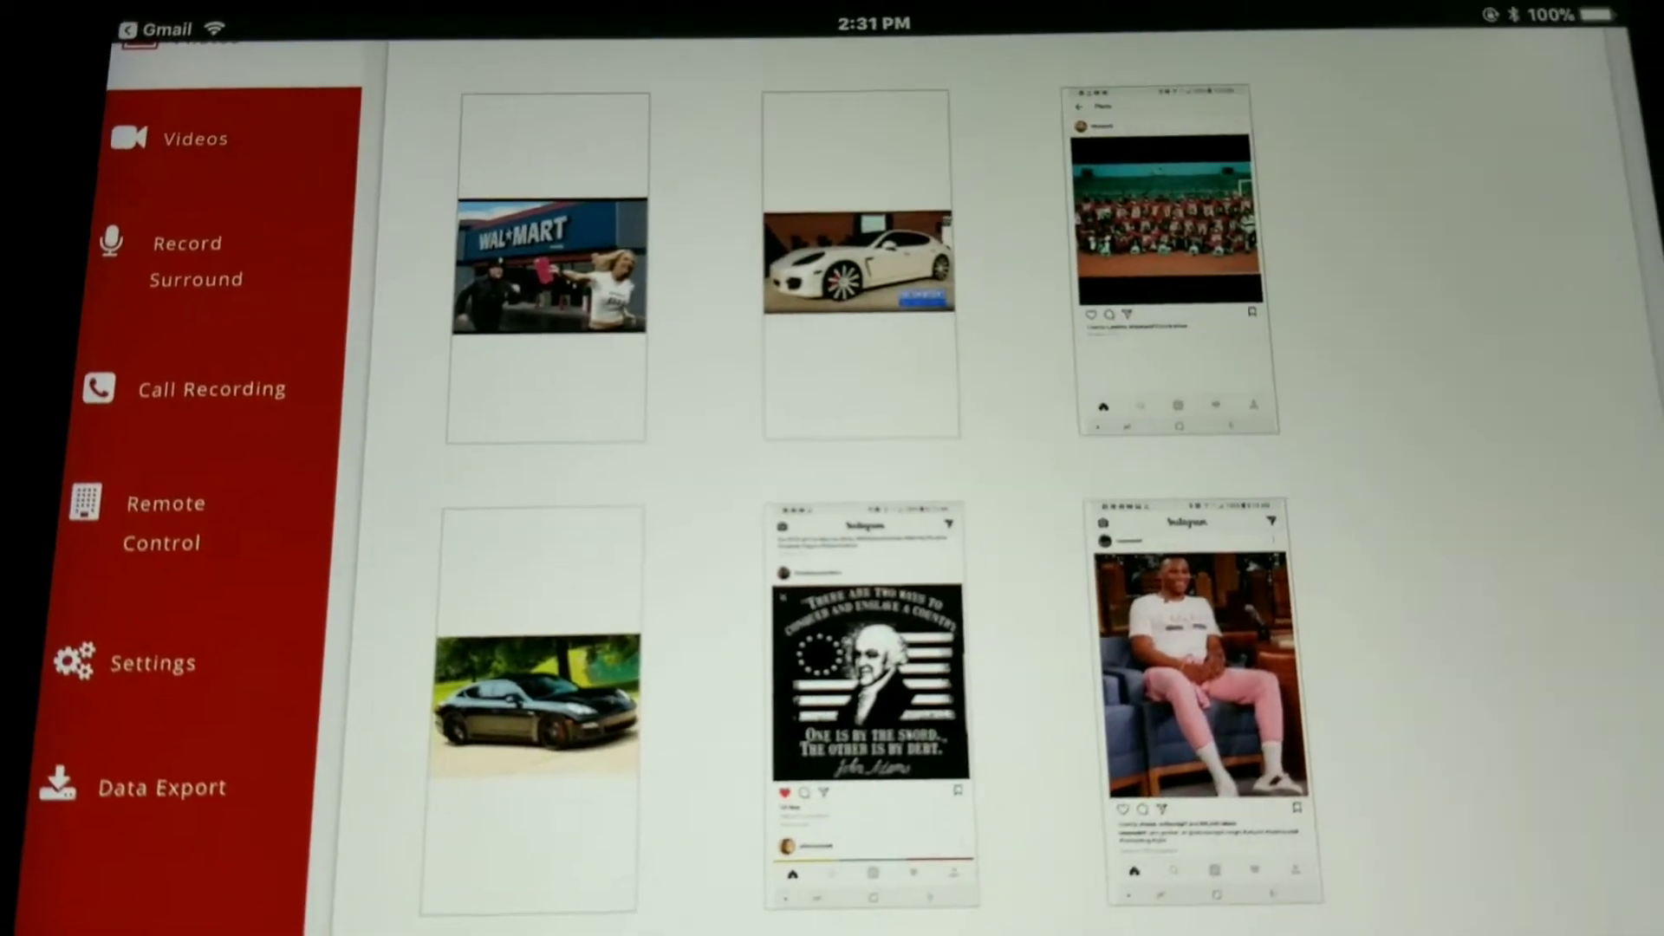
Look over the photo thumbnail grid of images from the monitored device.
left_click(165, 520)
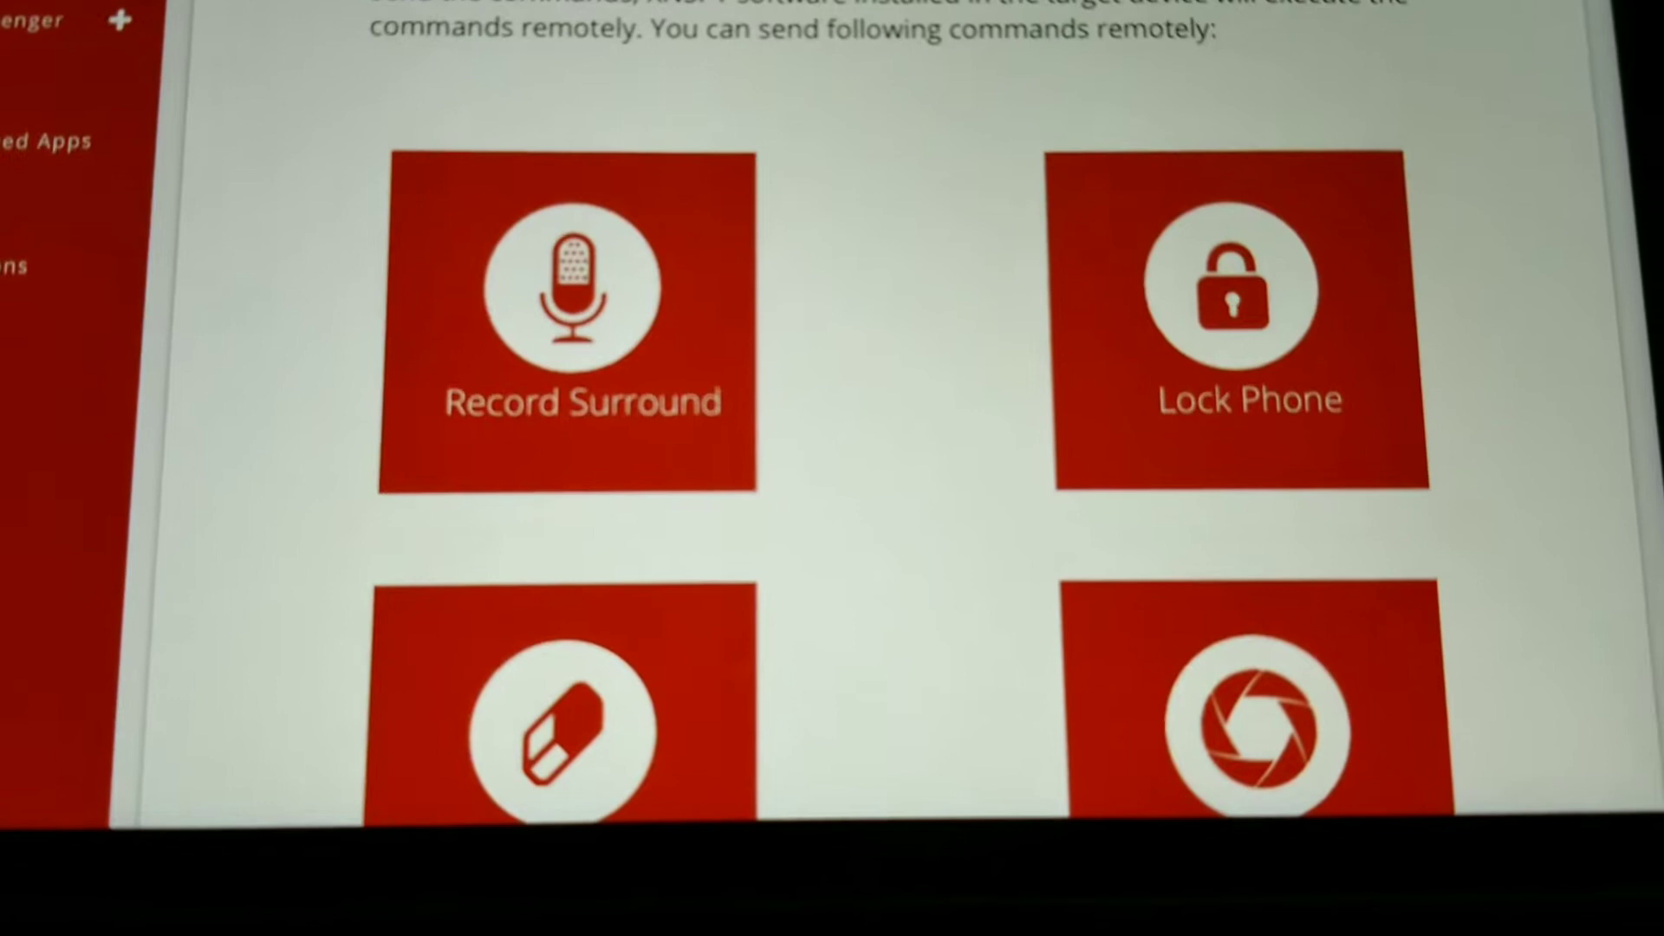
Show the Remote Control tiles such as Record Surround and Lock Phone.
scroll("down", 3)
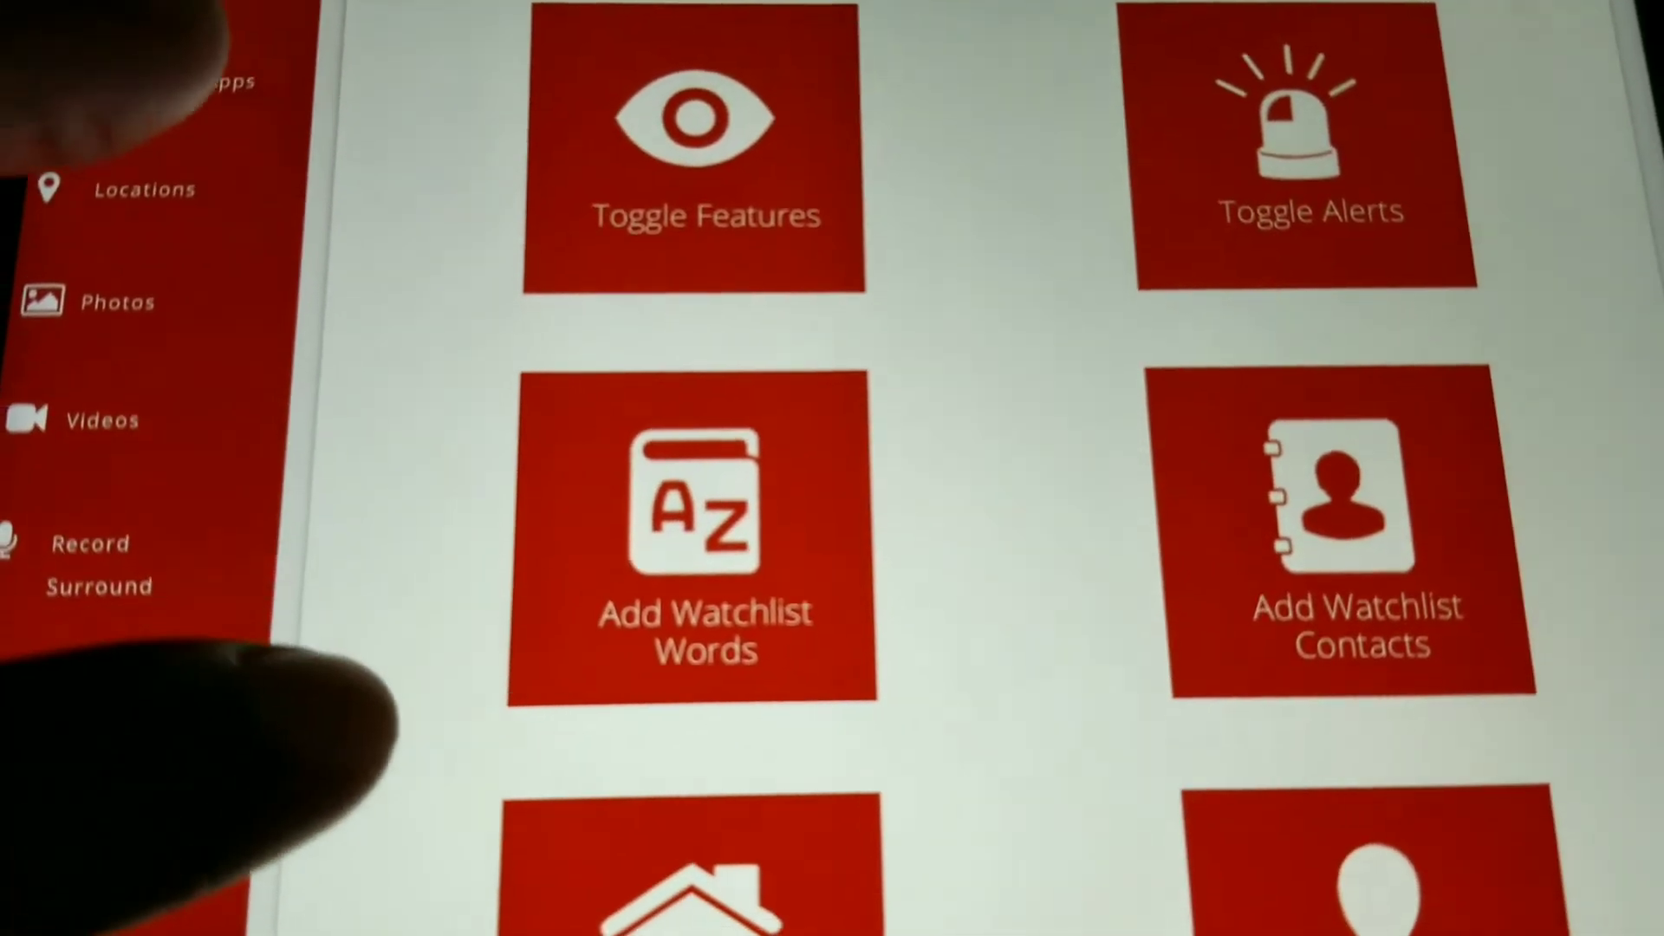
Scroll to the Toggle Features, Toggle Alerts and Add Watchlist tiles.
scroll("down", 3)
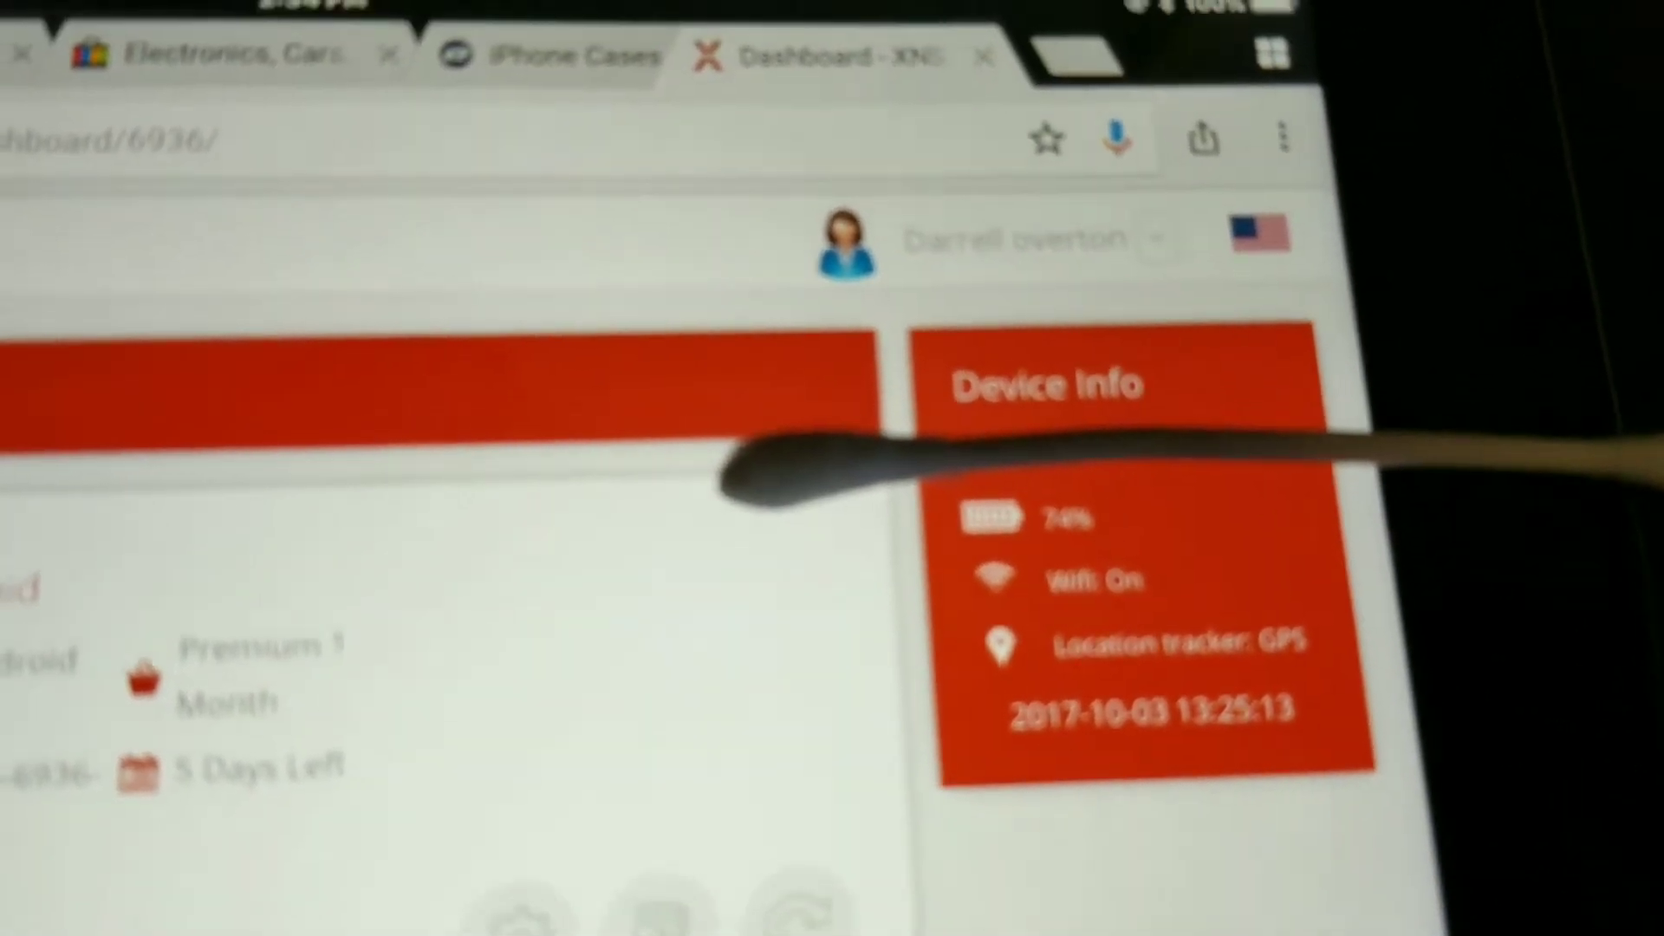
Review the dashboard Device Info panel: 74% battery, WiFi on, GPS tracking.
scroll("down", 3)
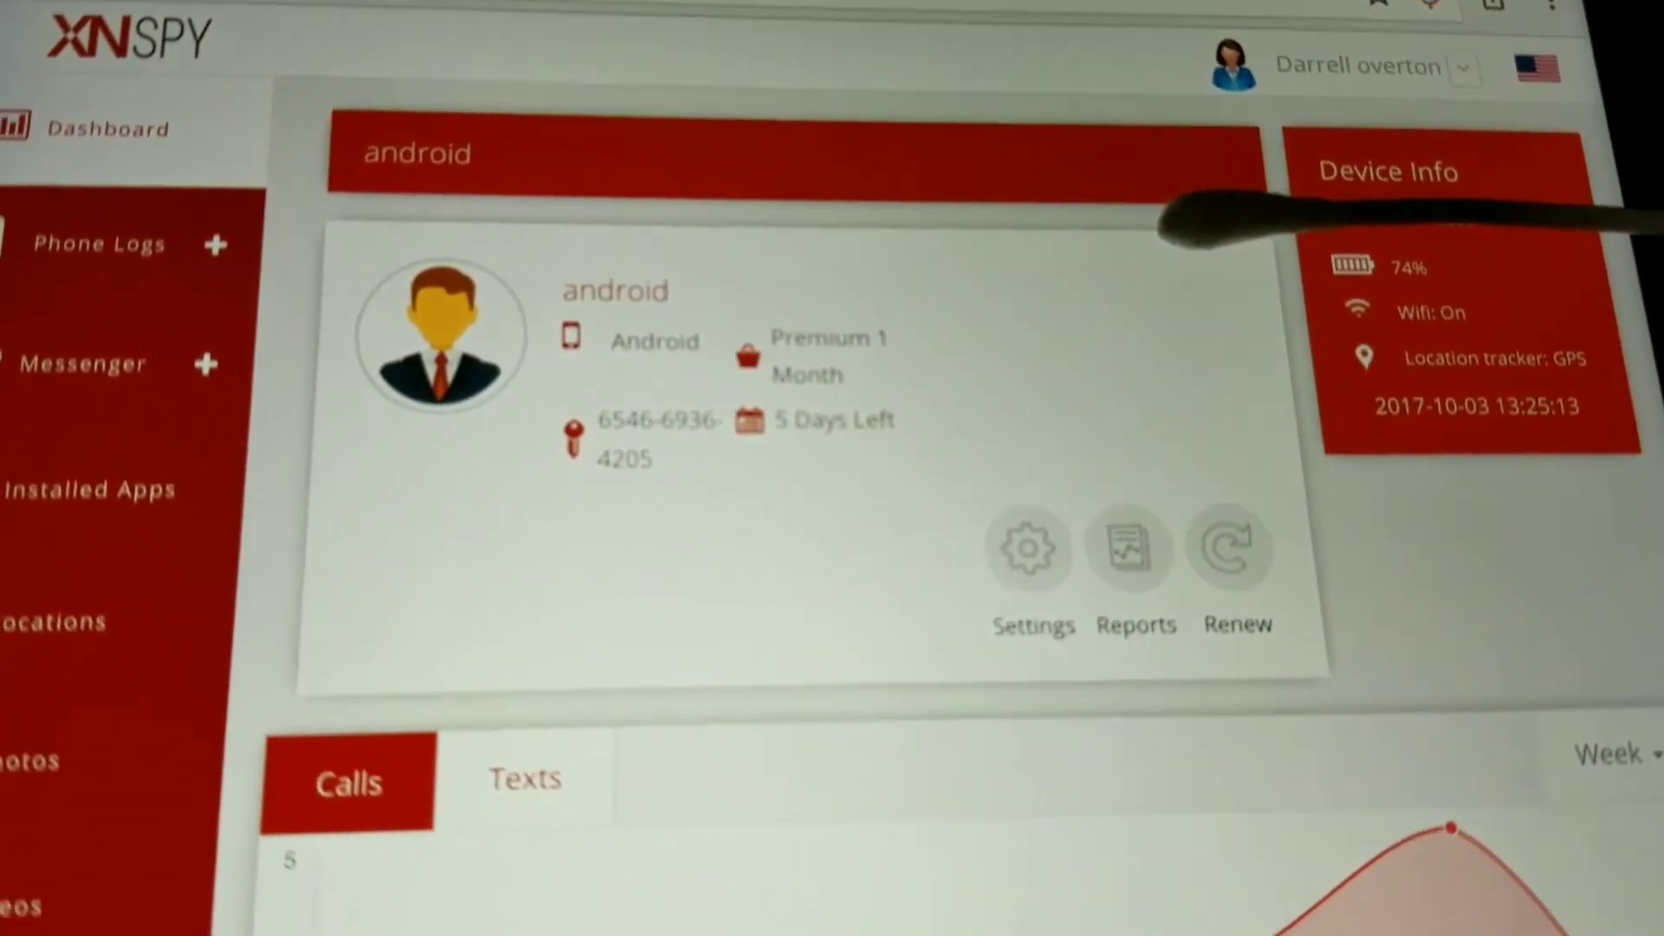
scroll("down", 3)
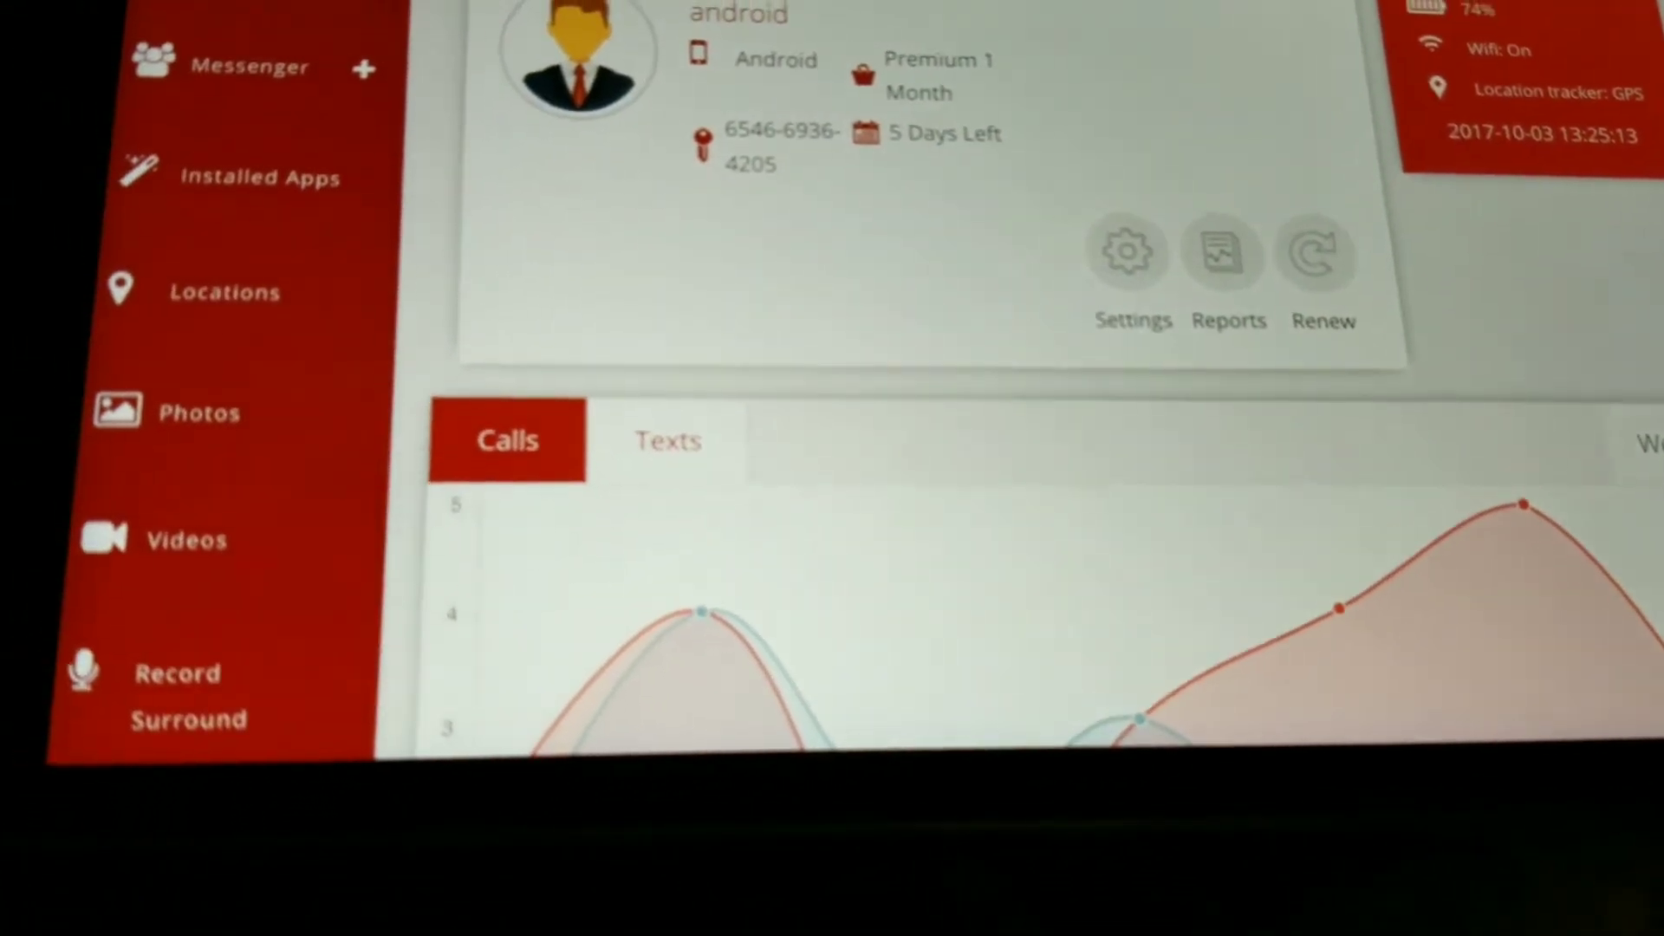